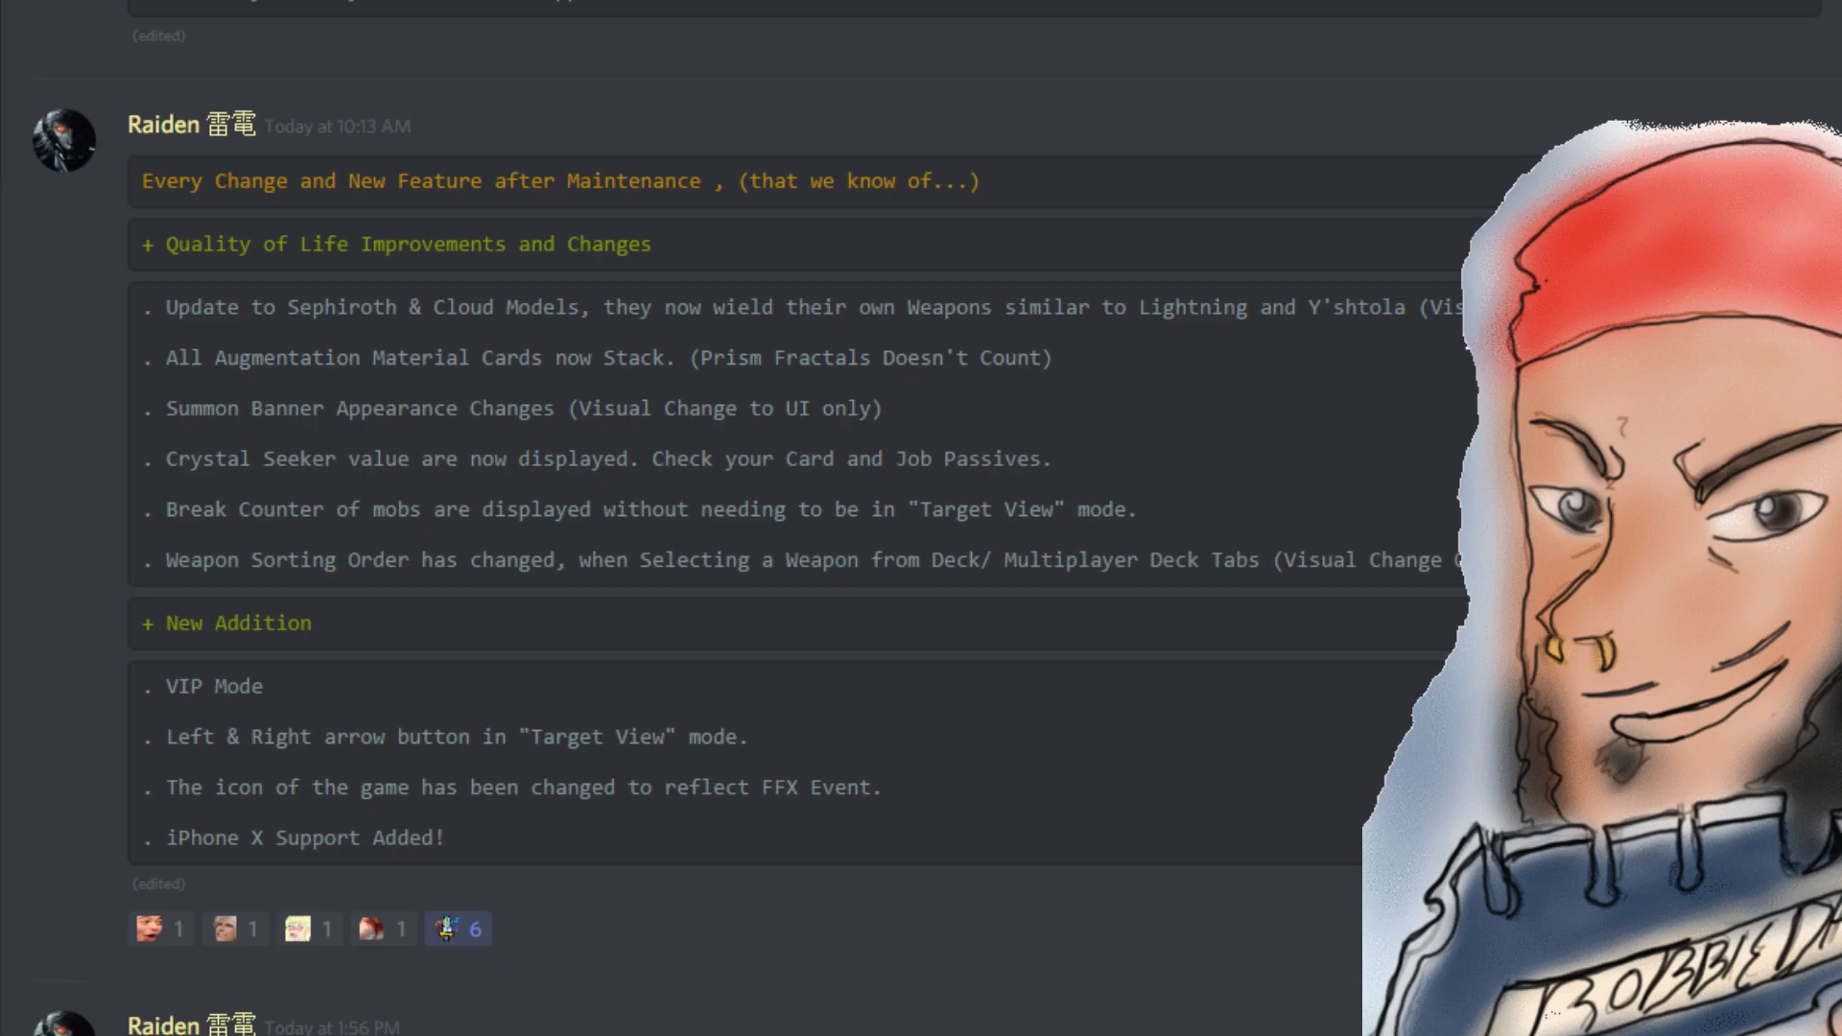
scroll("down", 3)
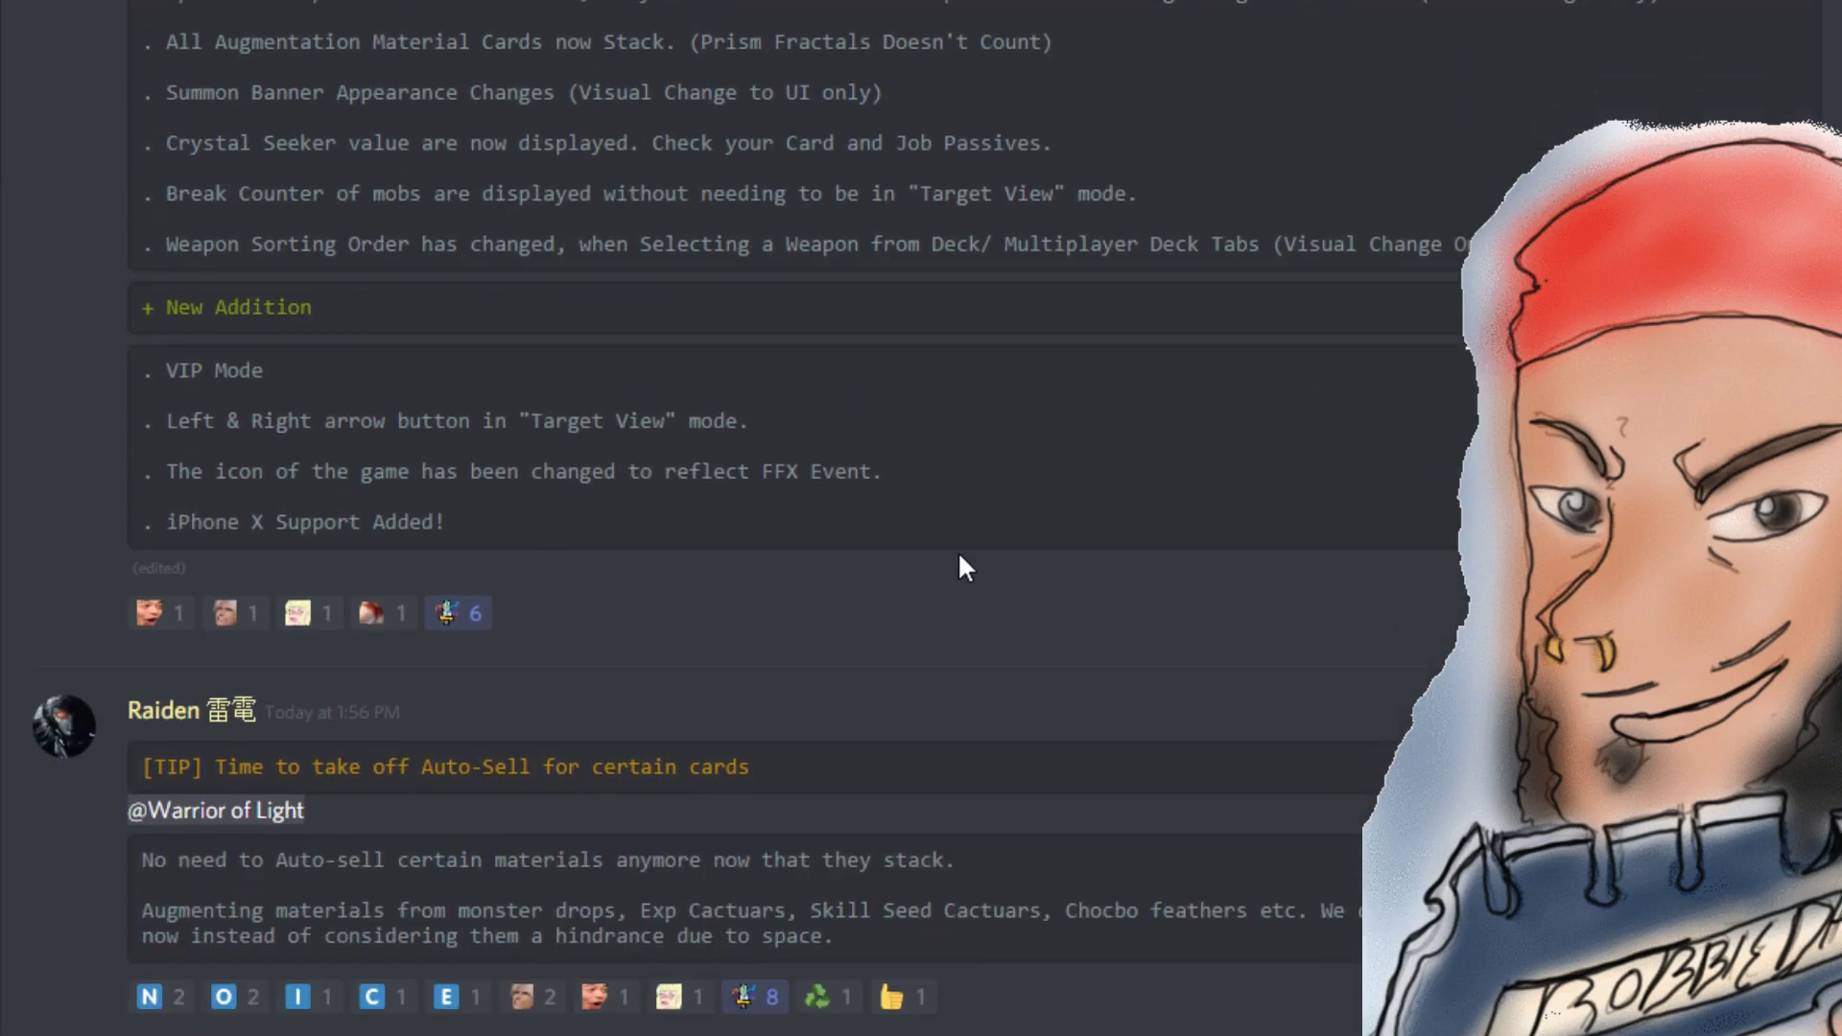
mouse_move(1367, 90)
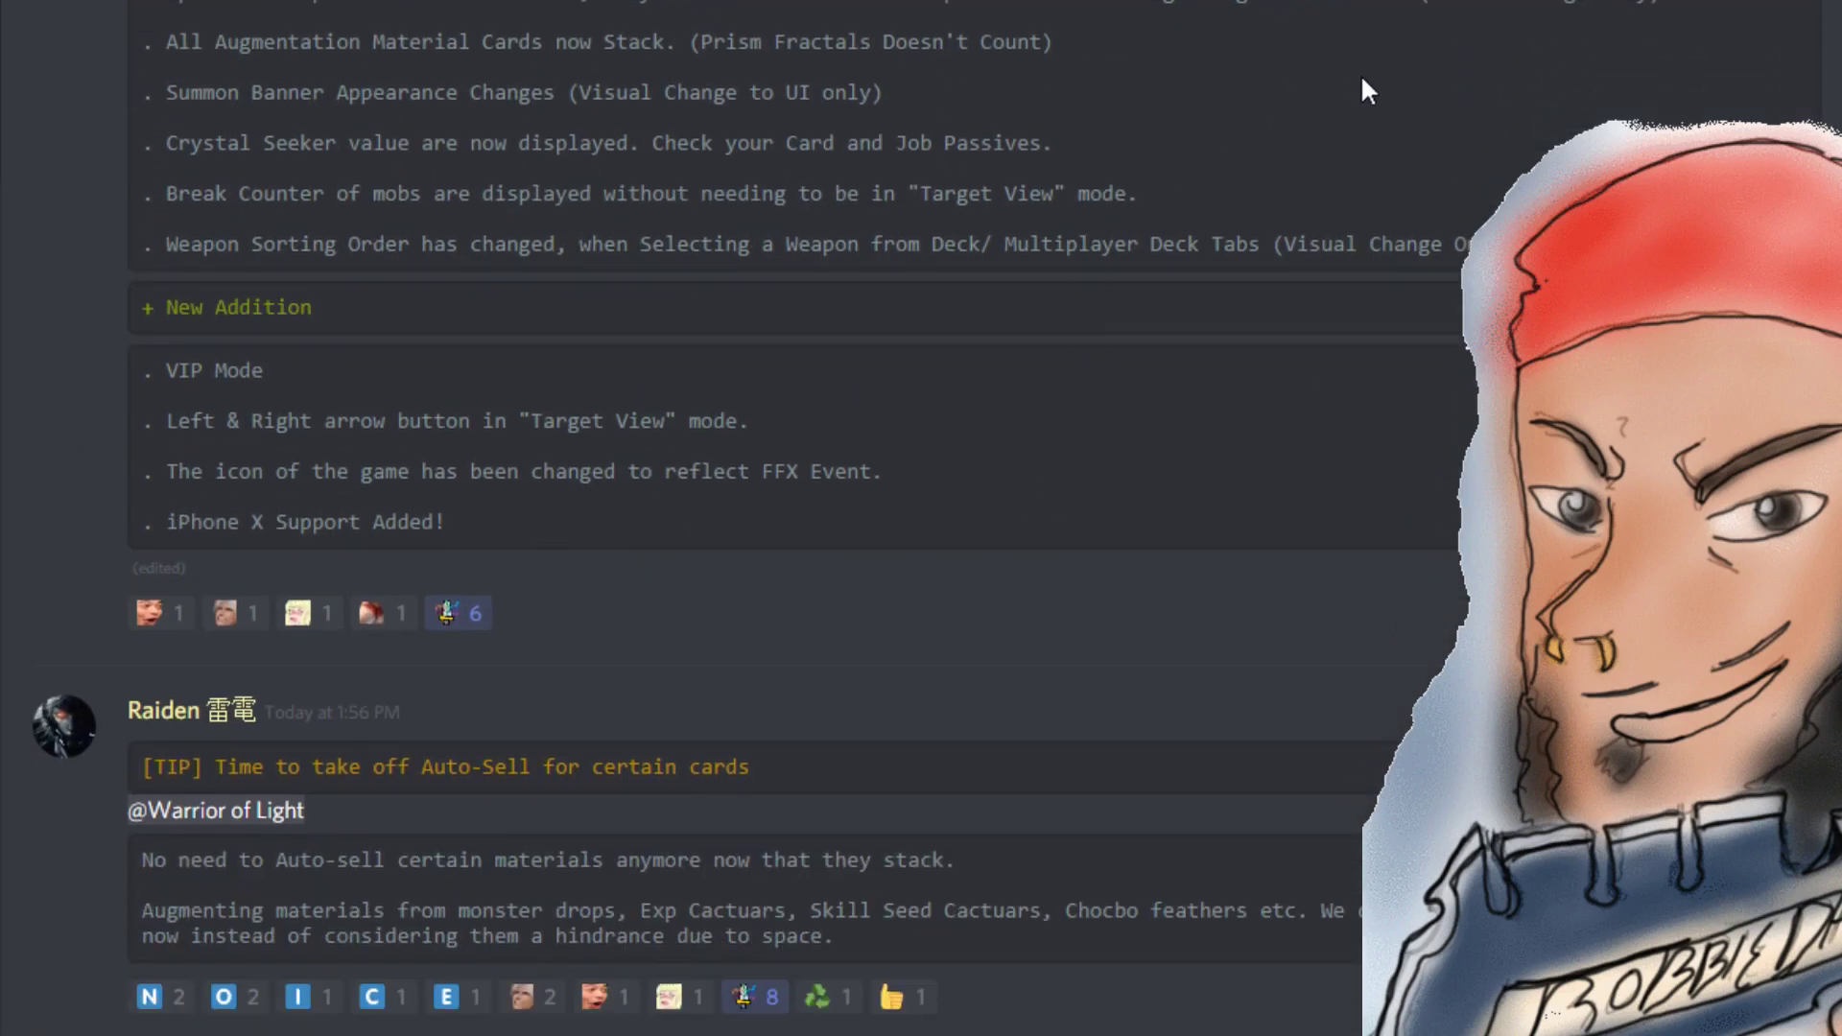
mouse_move(1180, 742)
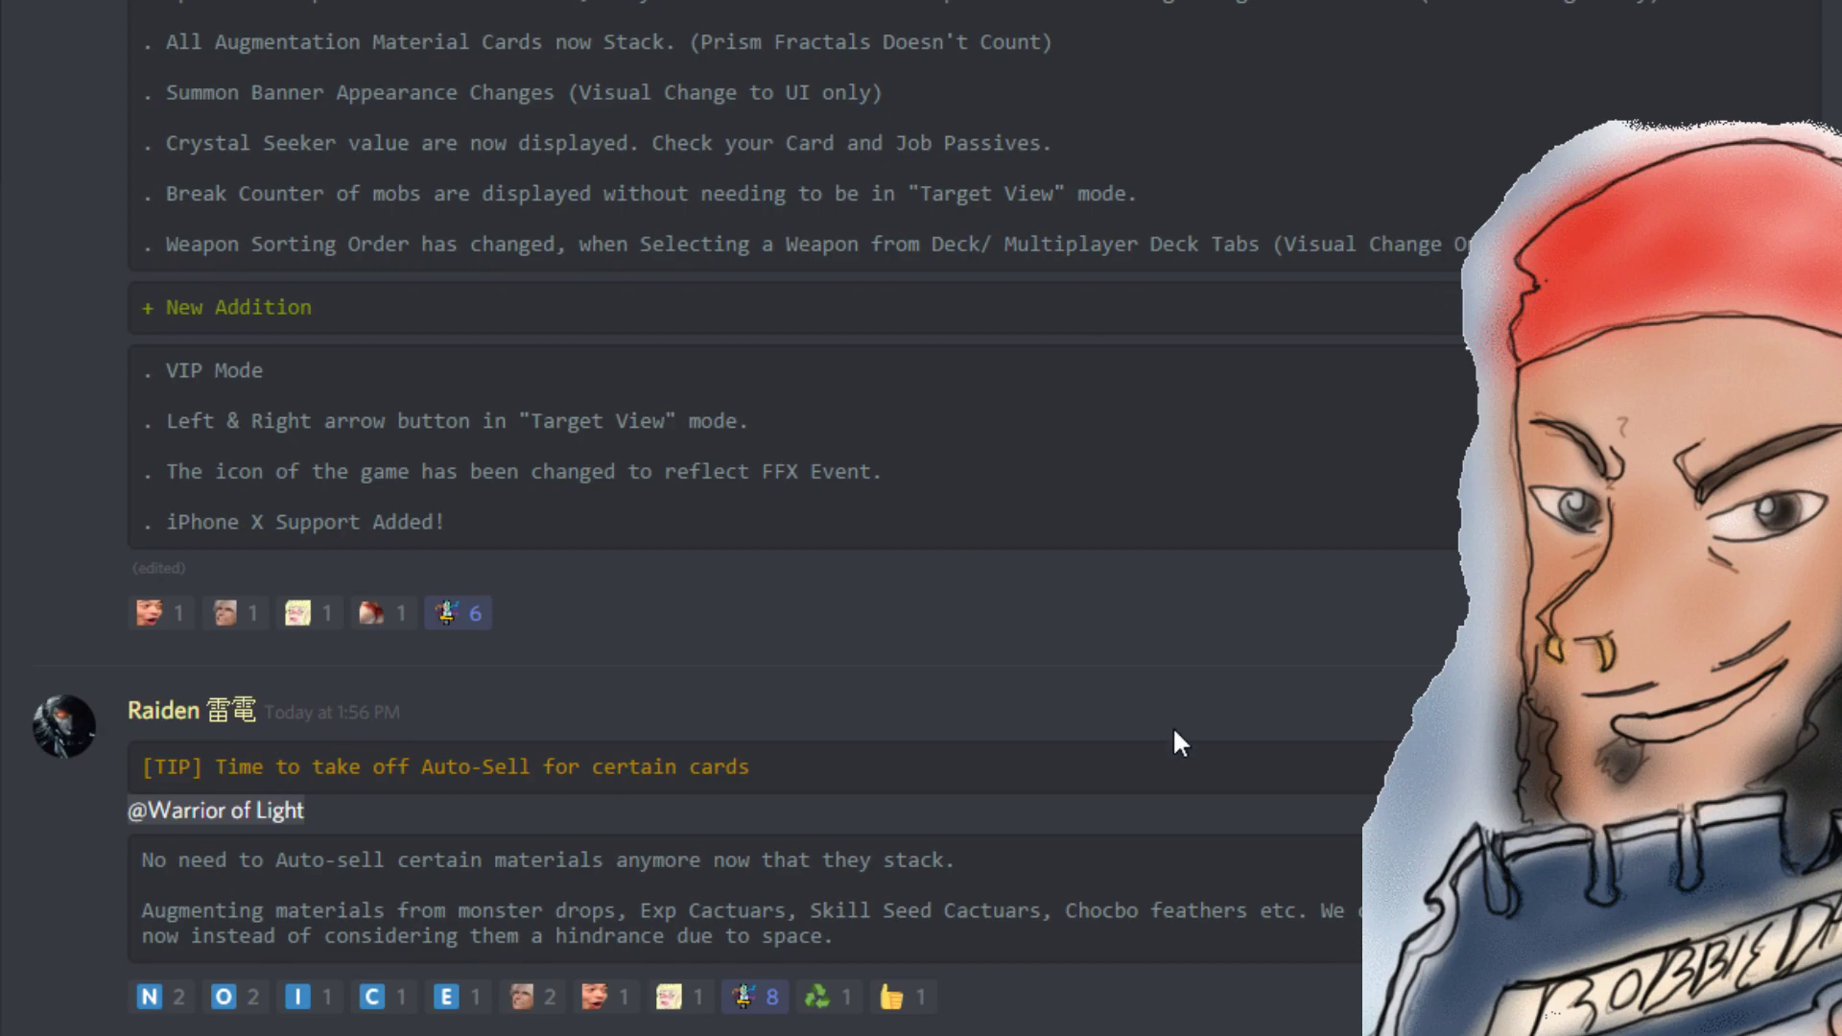
mouse_move(211, 1028)
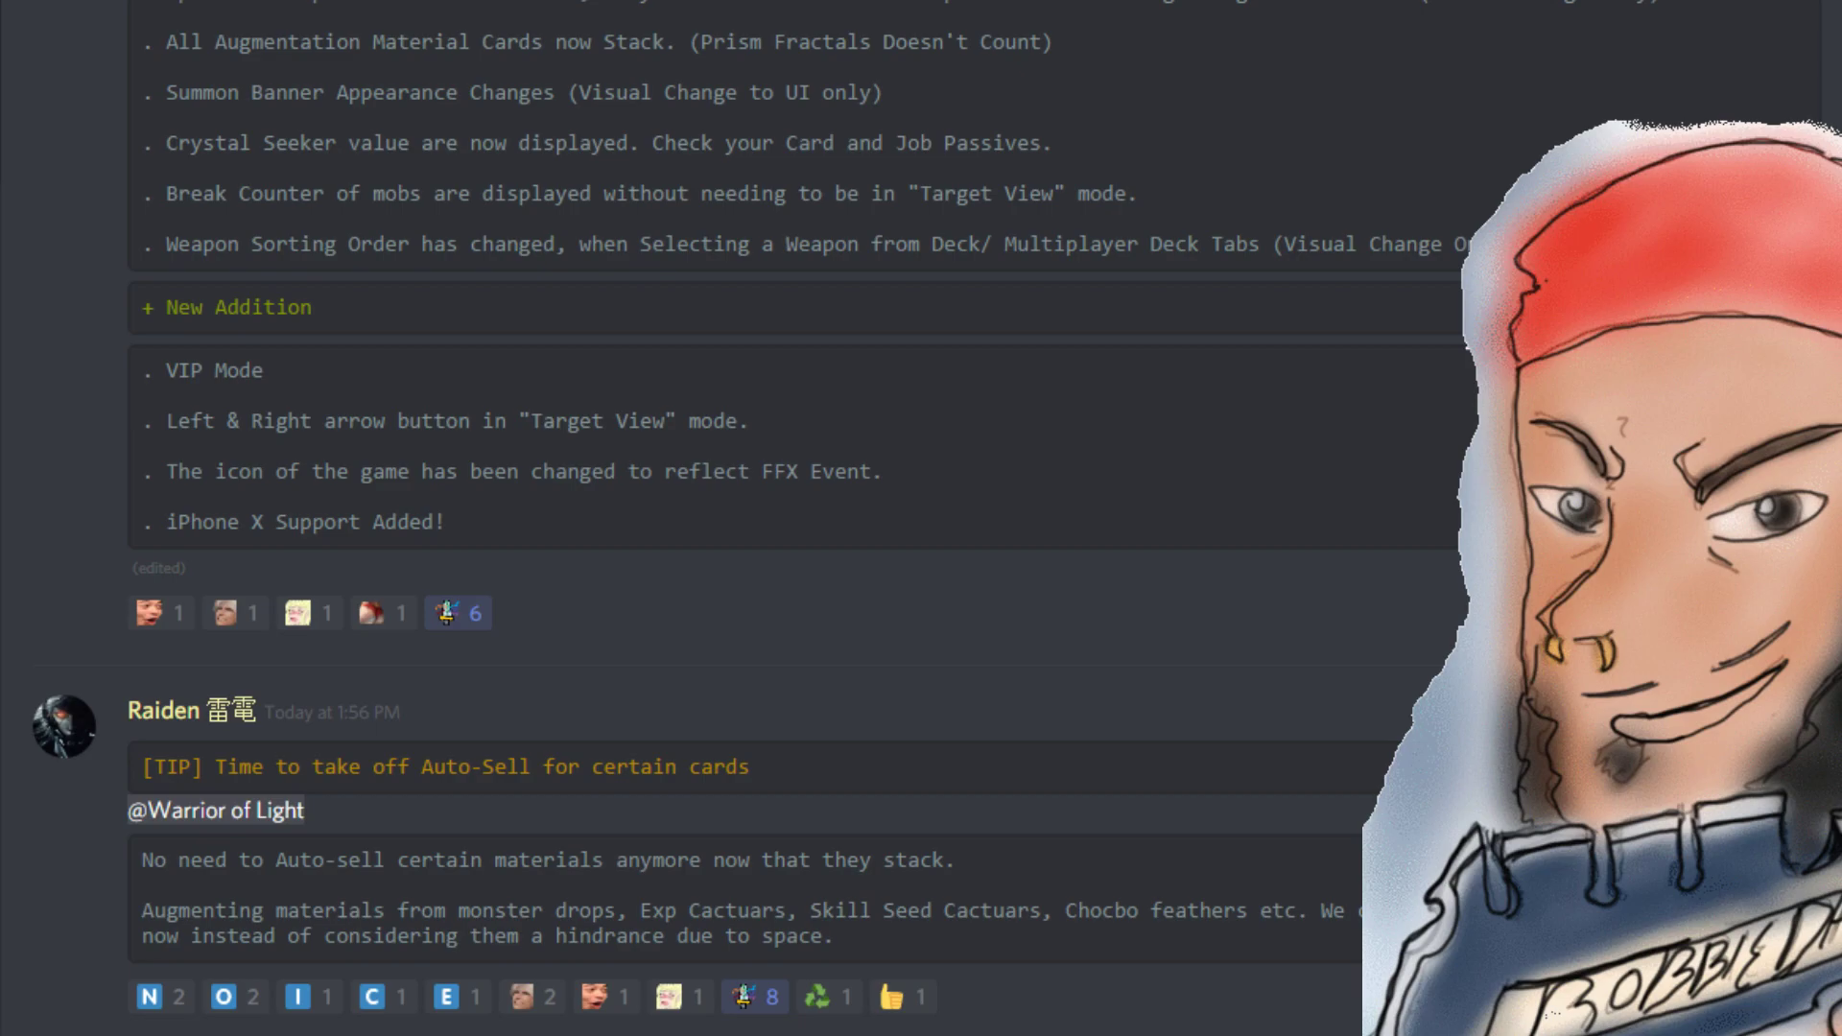
mouse_move(491, 908)
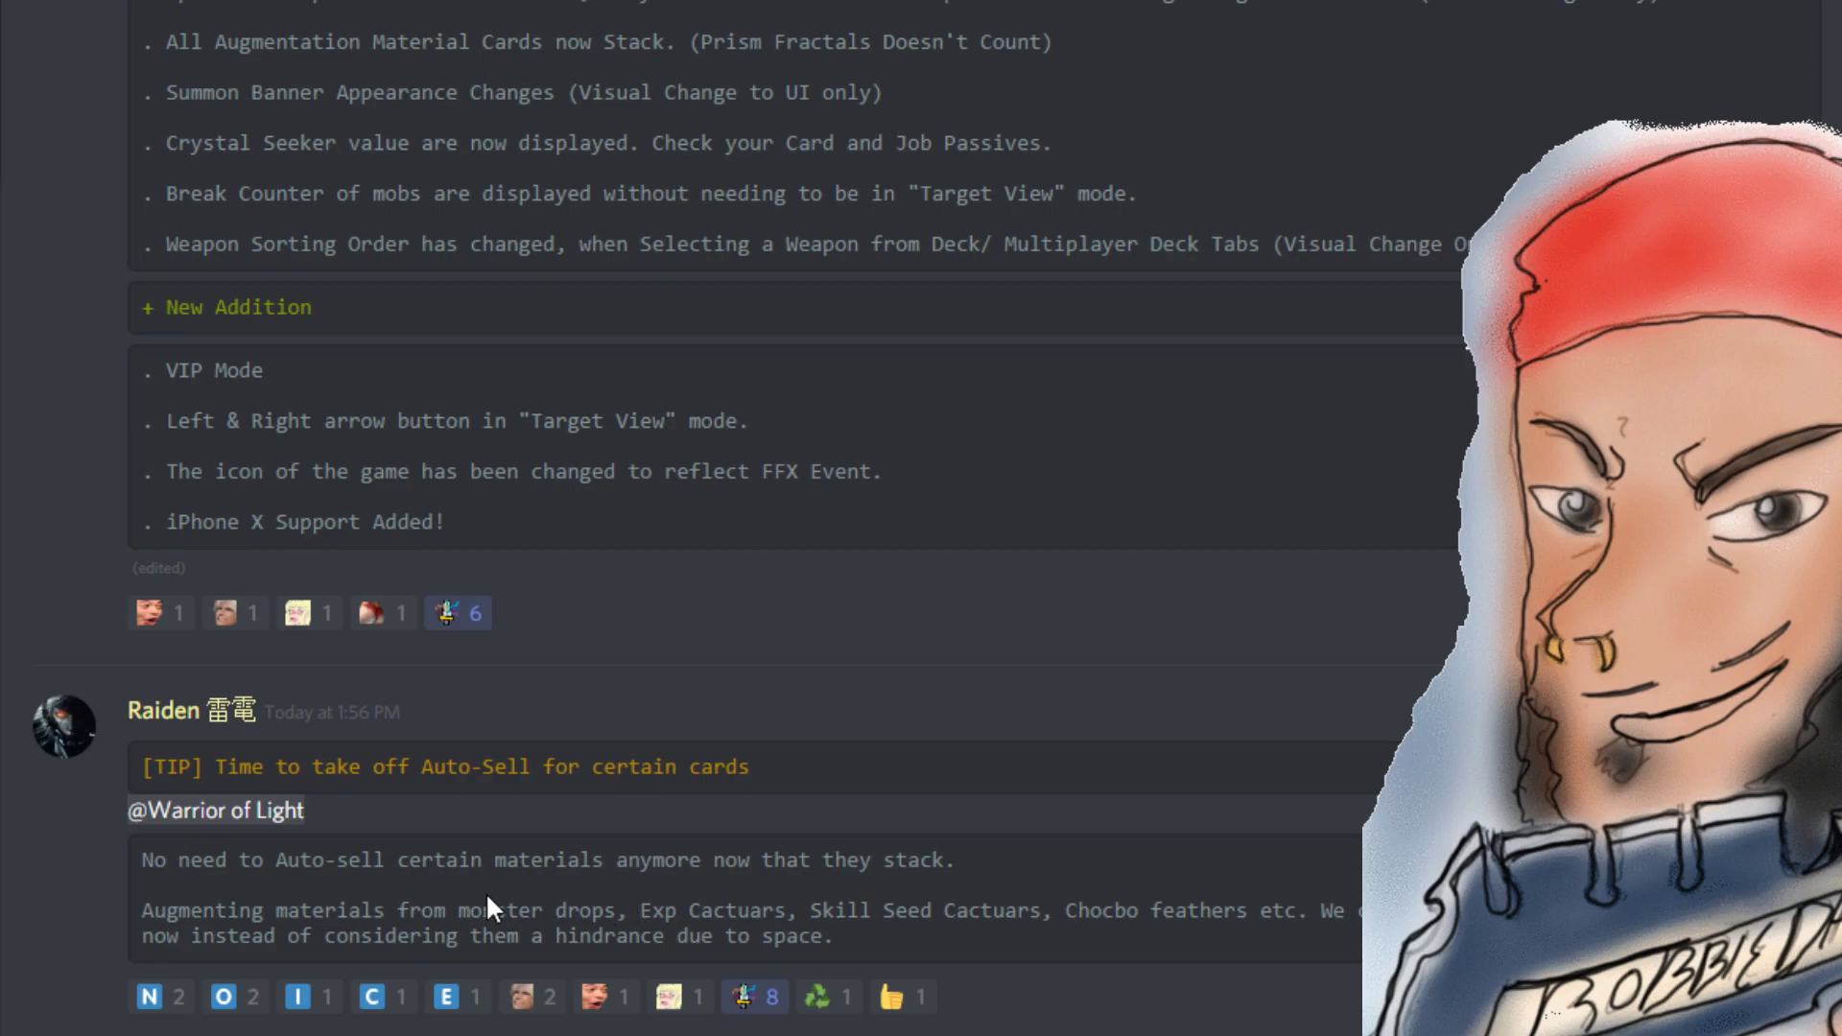
mouse_move(708, 902)
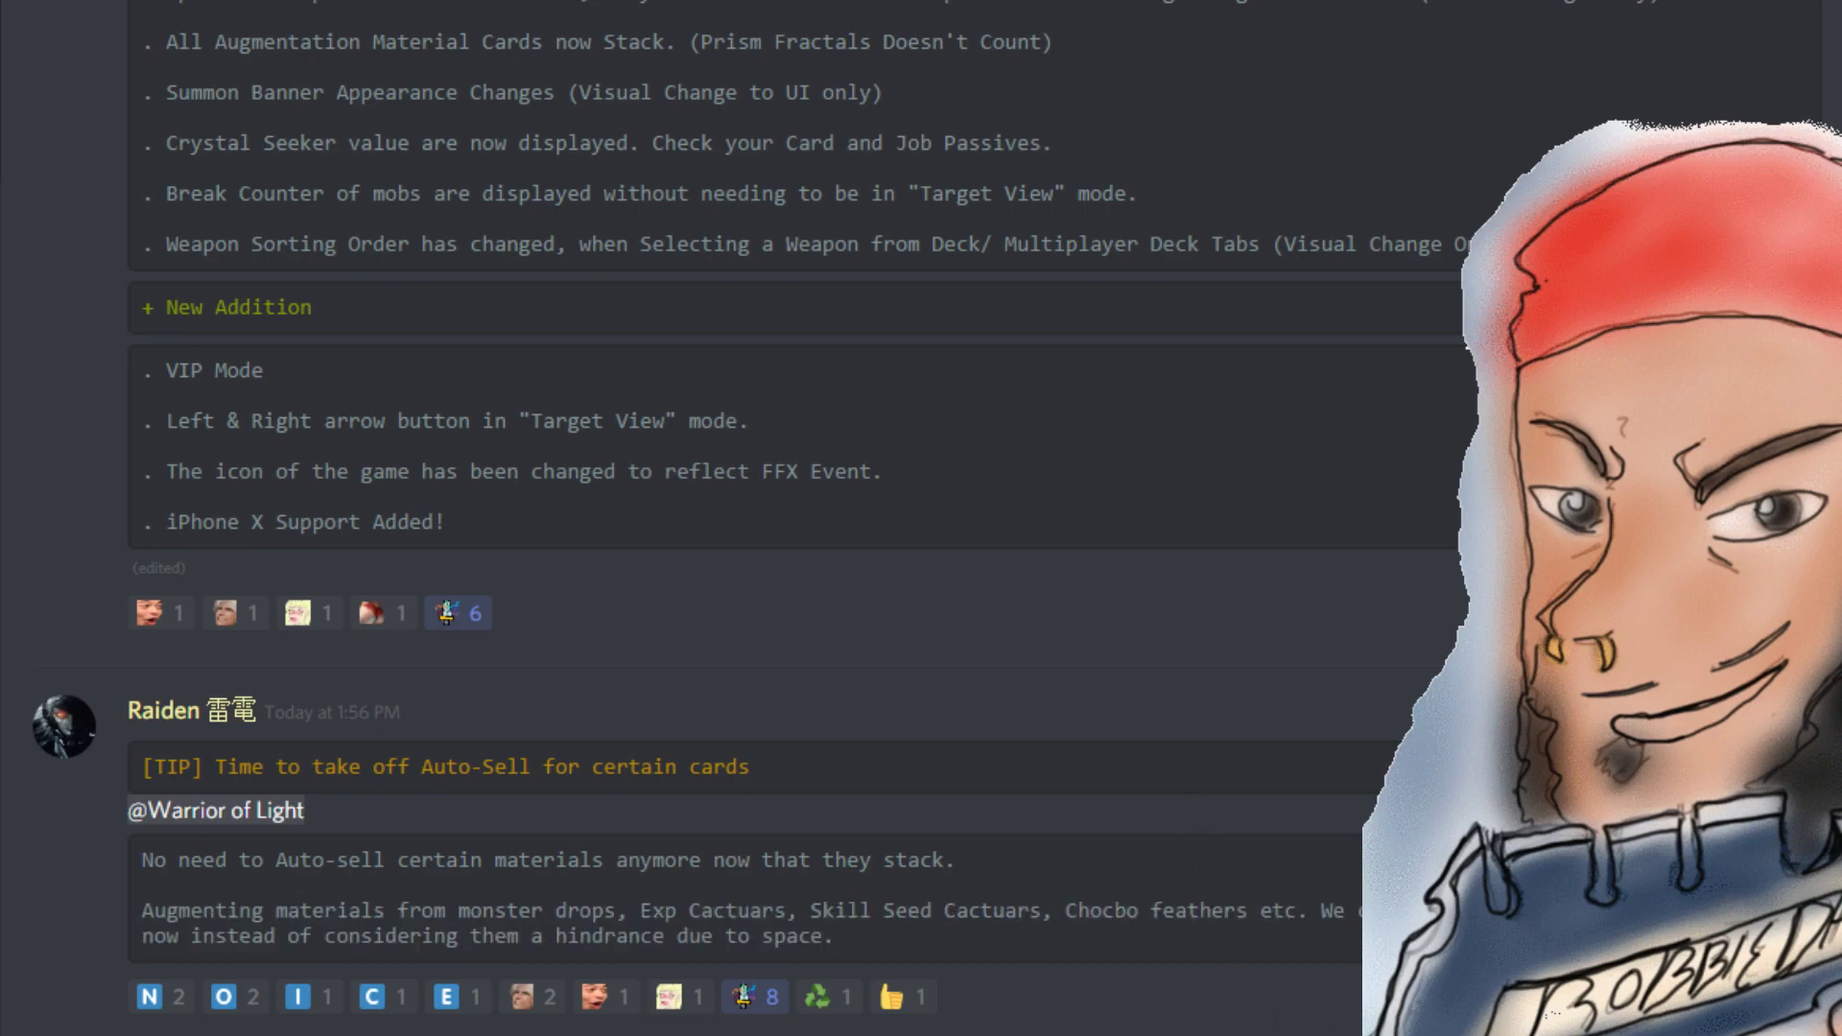
mouse_move(1042, 731)
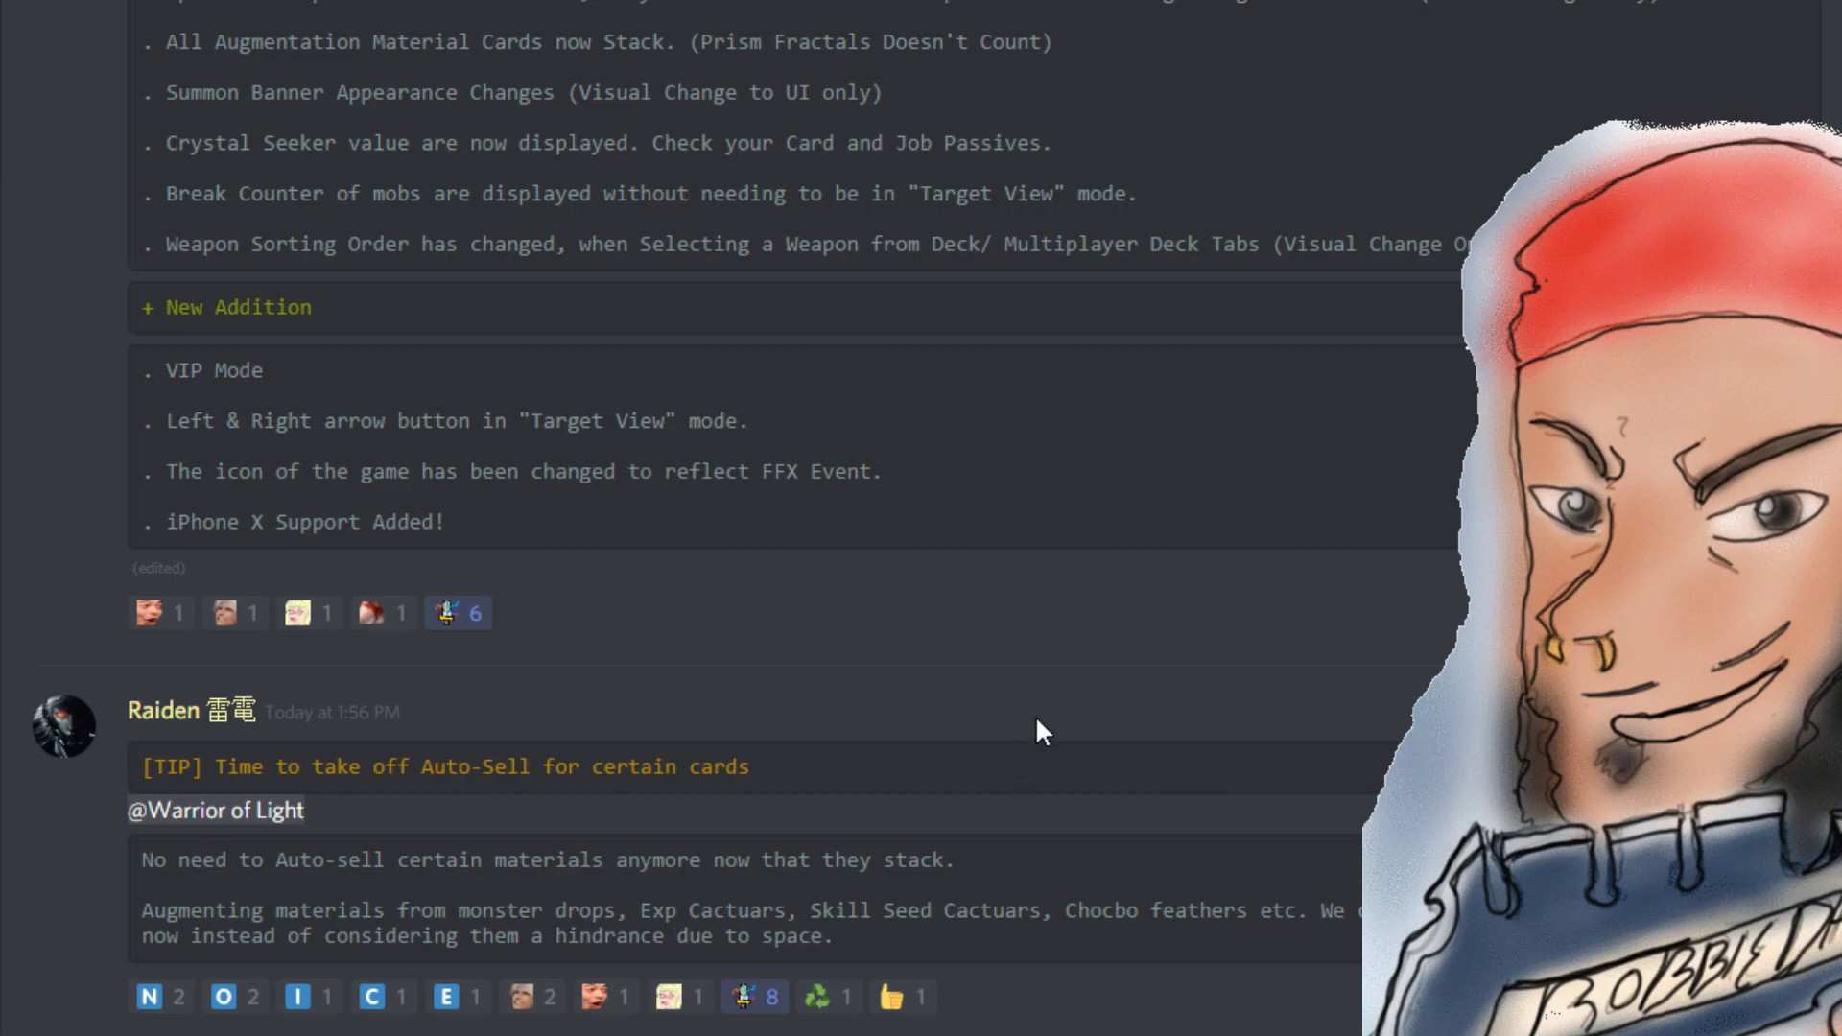
mouse_move(1044, 732)
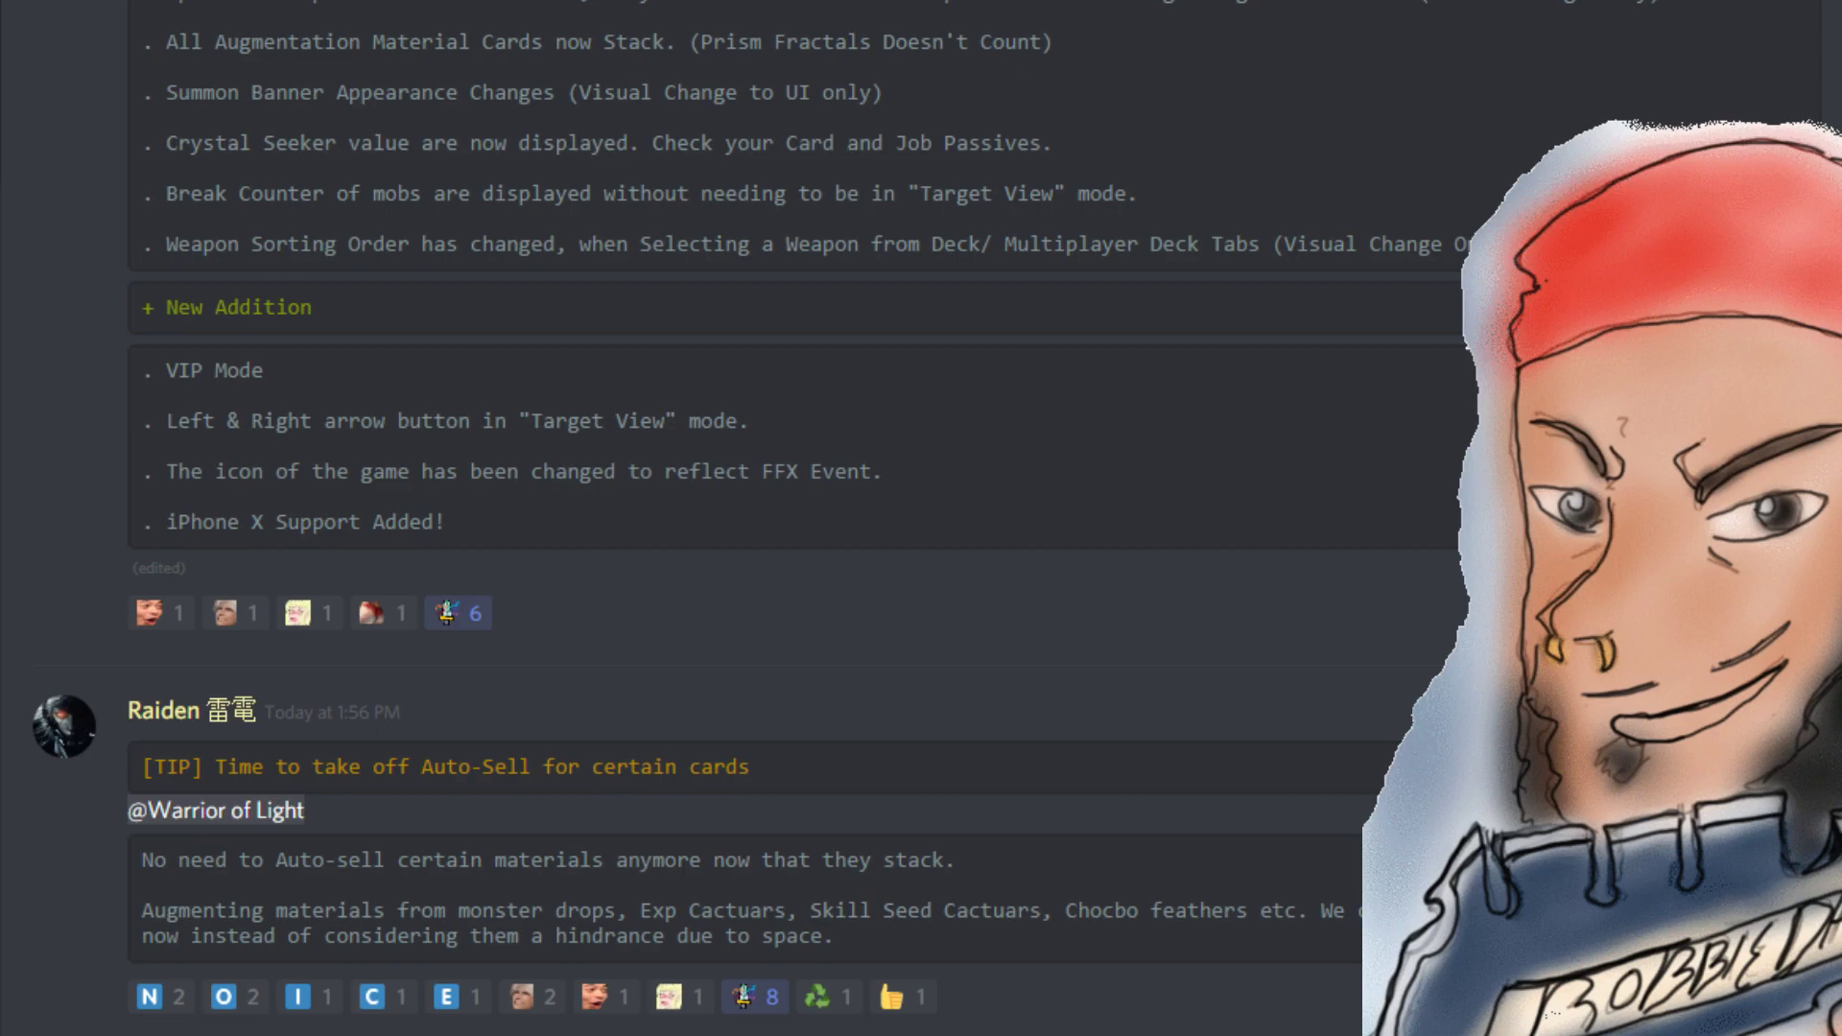
mouse_move(806, 837)
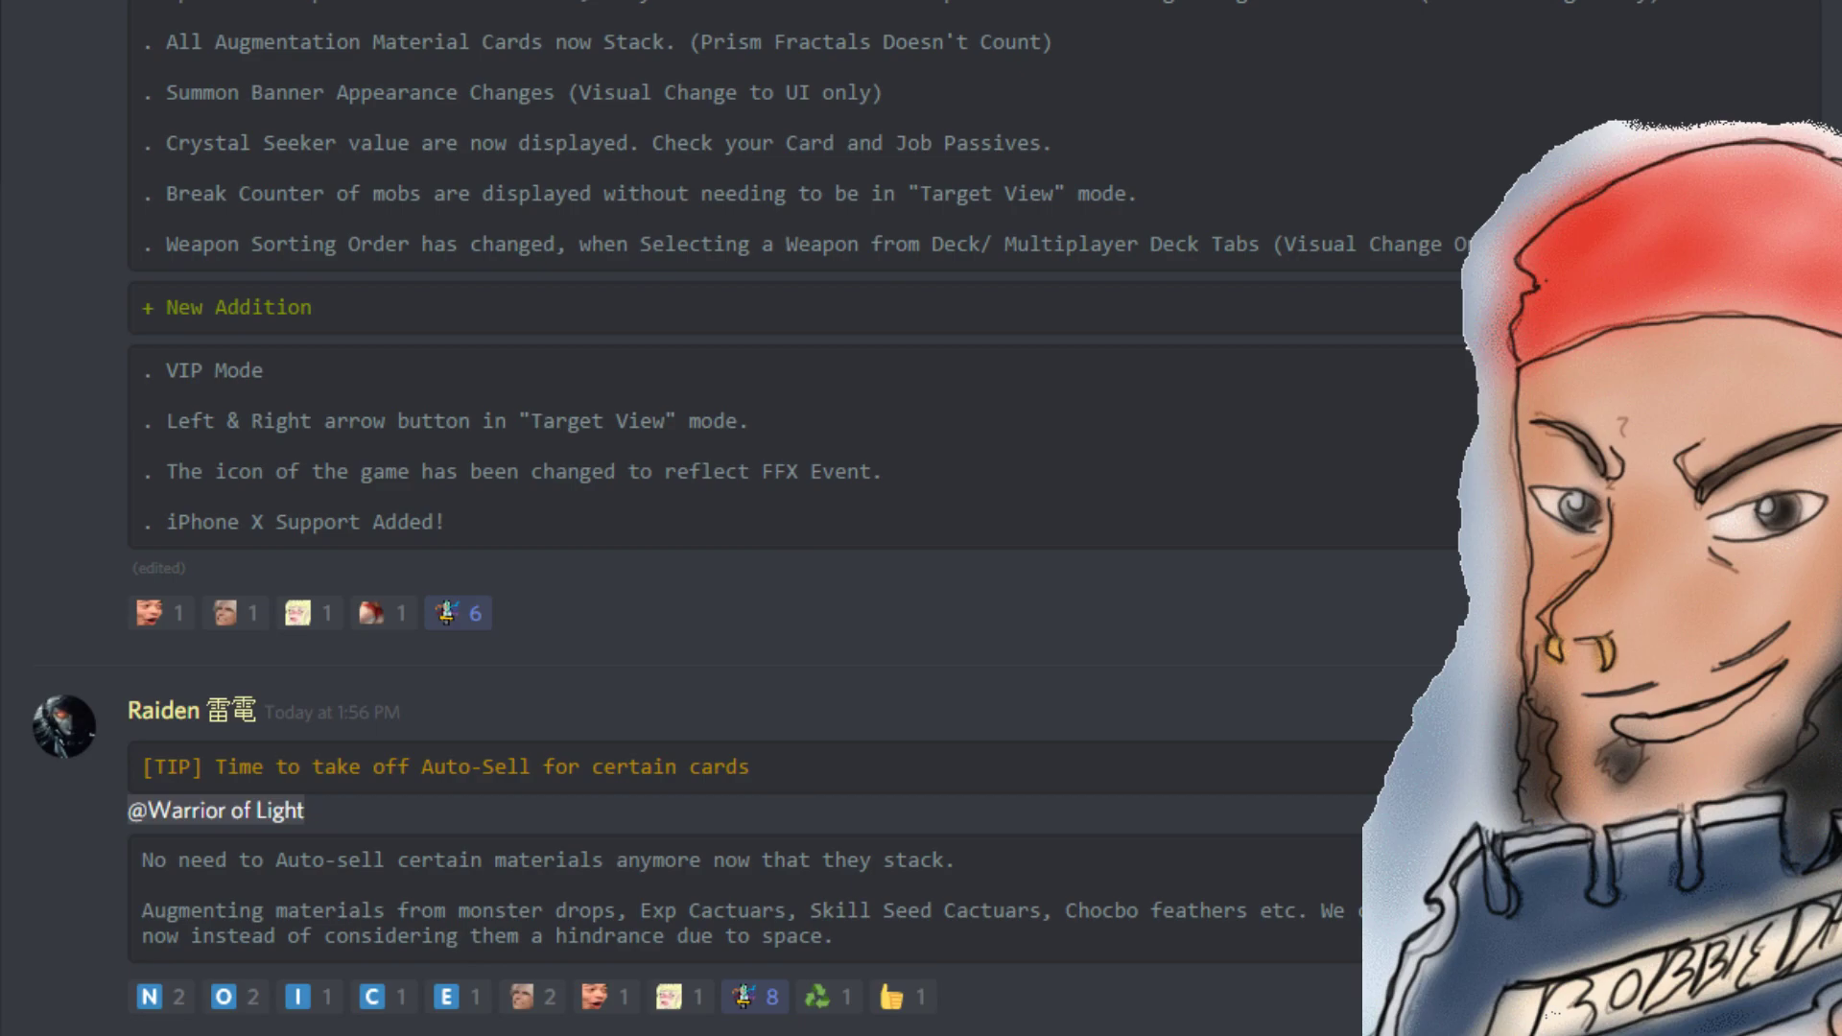
mouse_move(396, 975)
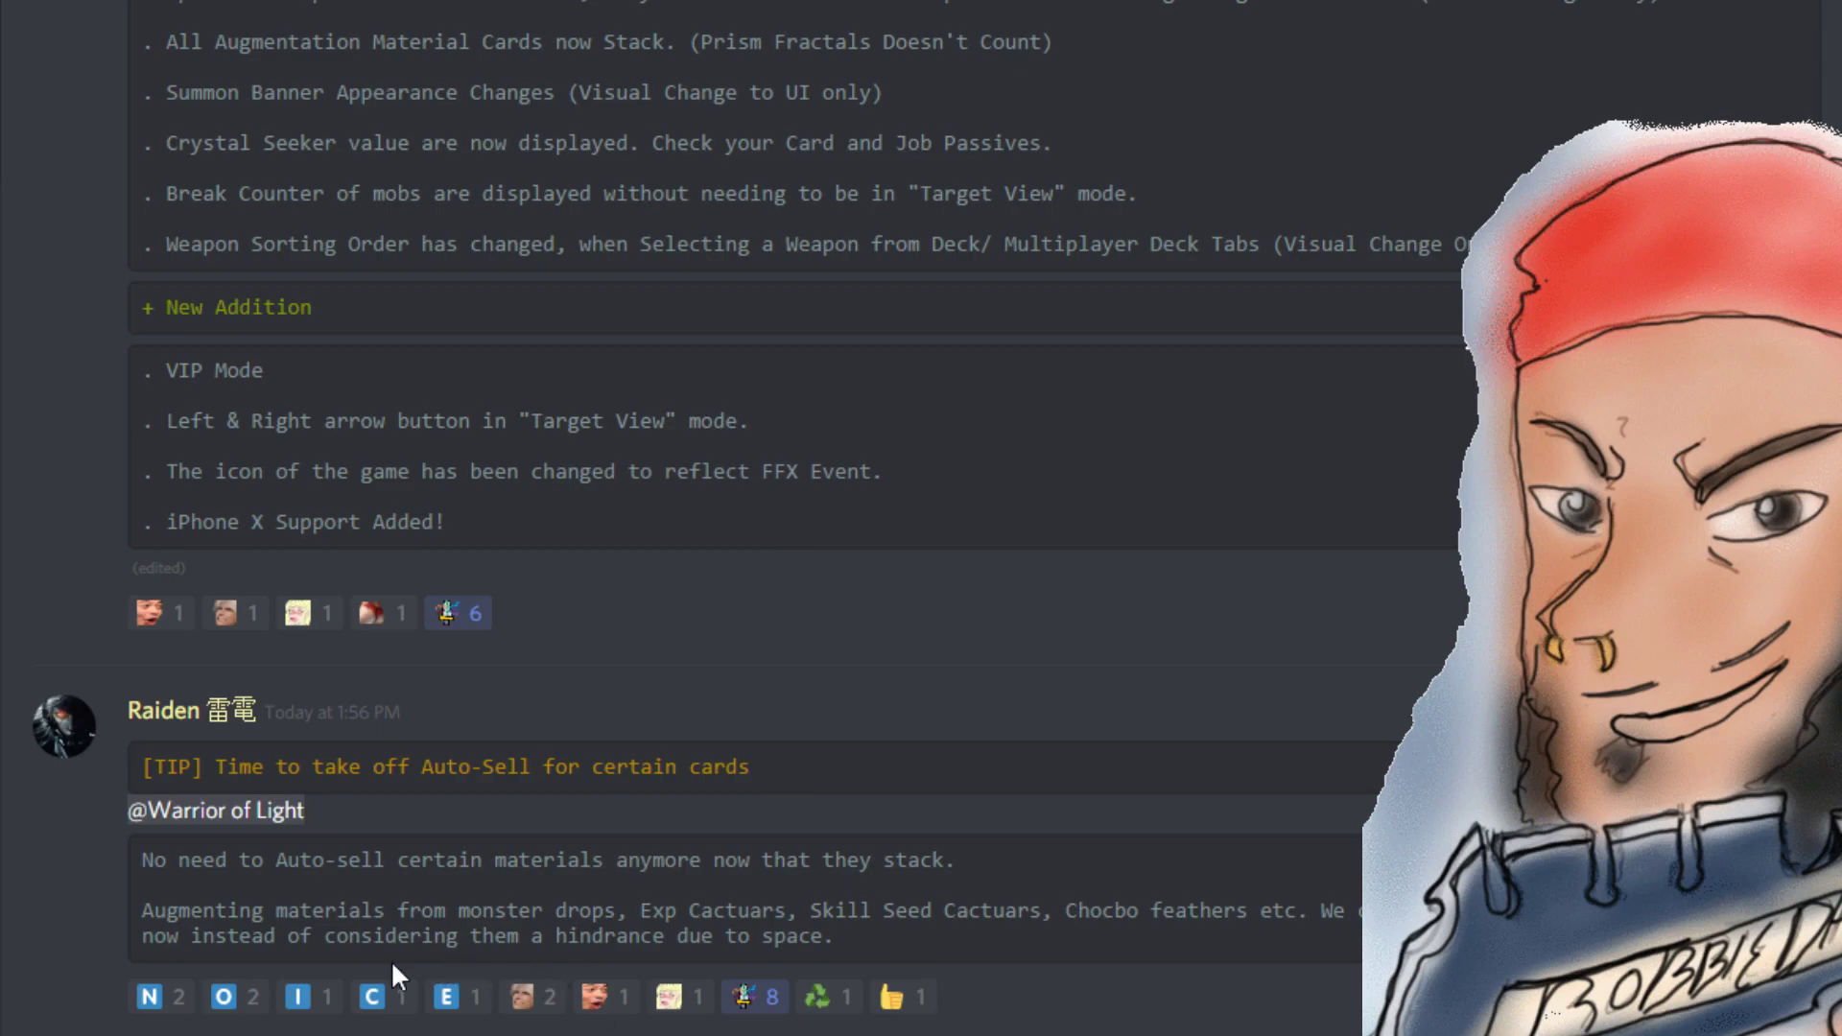